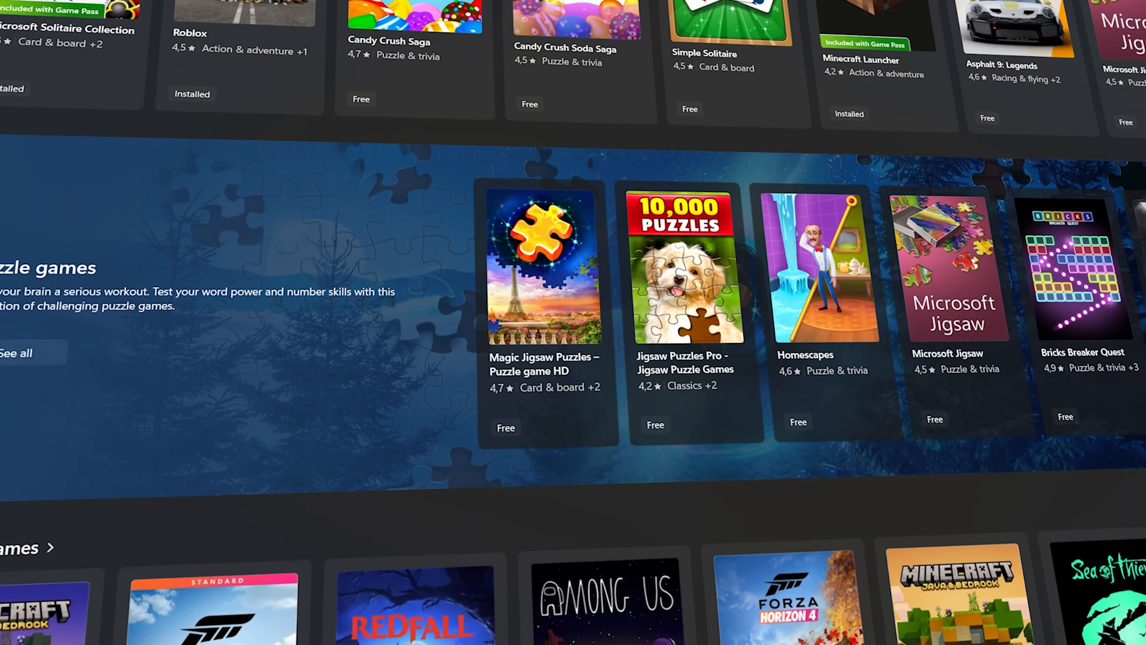
Go from the Byfron bypass video to the Dynamic channel's Home and scroll to its videos and friends' channels
scroll(down, 3)
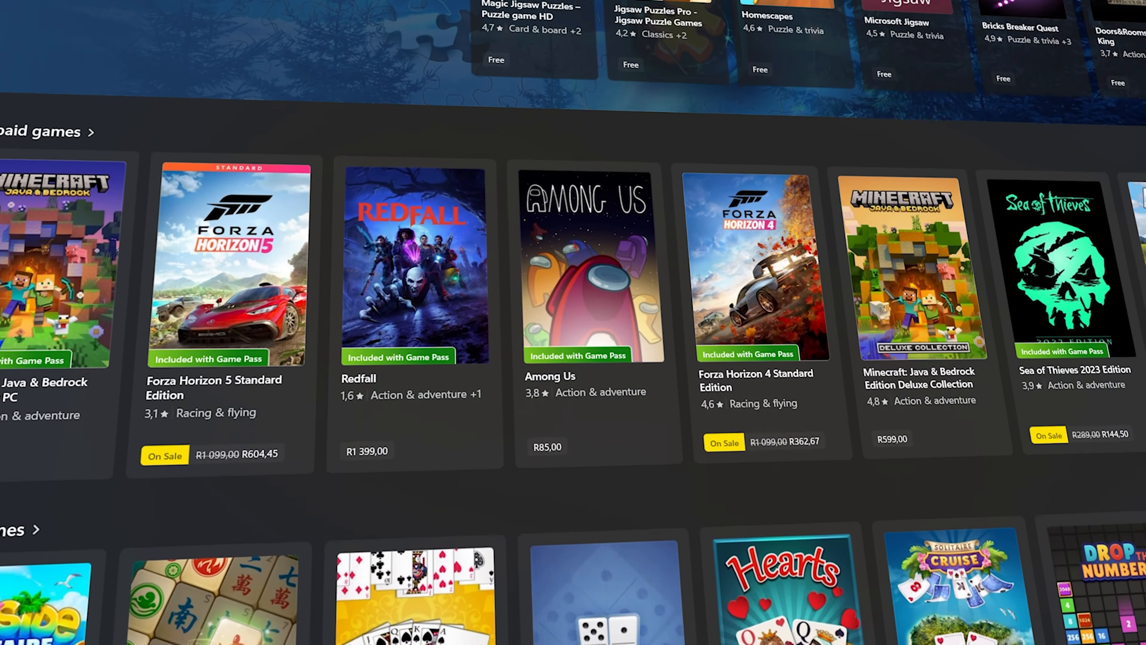
scroll(down, 3)
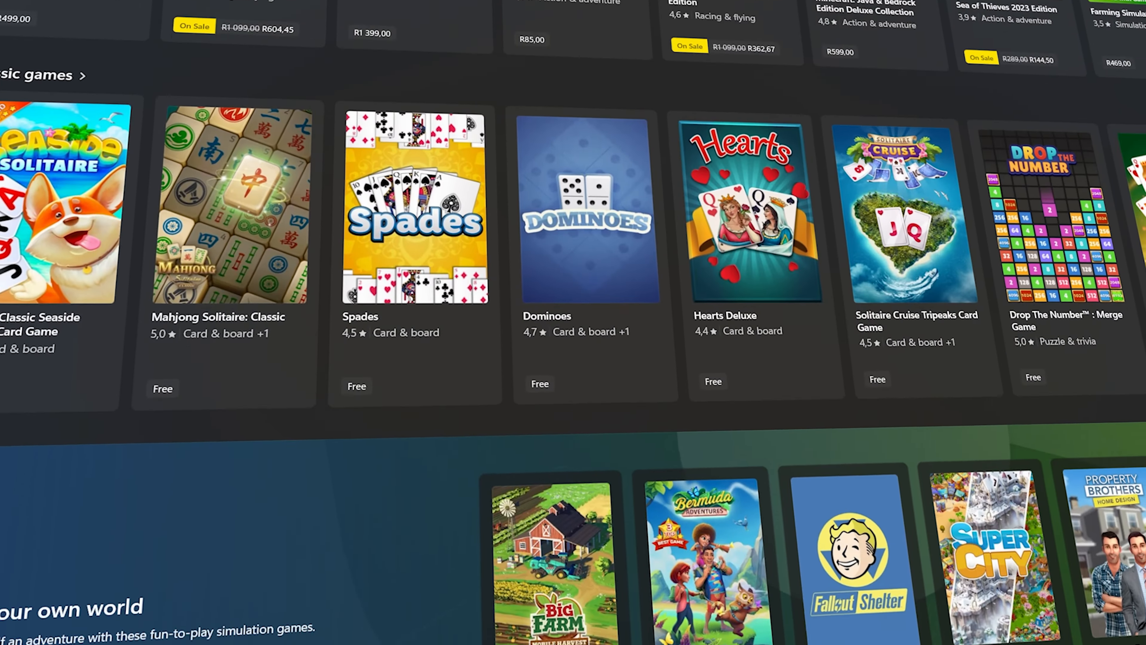
scroll(down, 3)
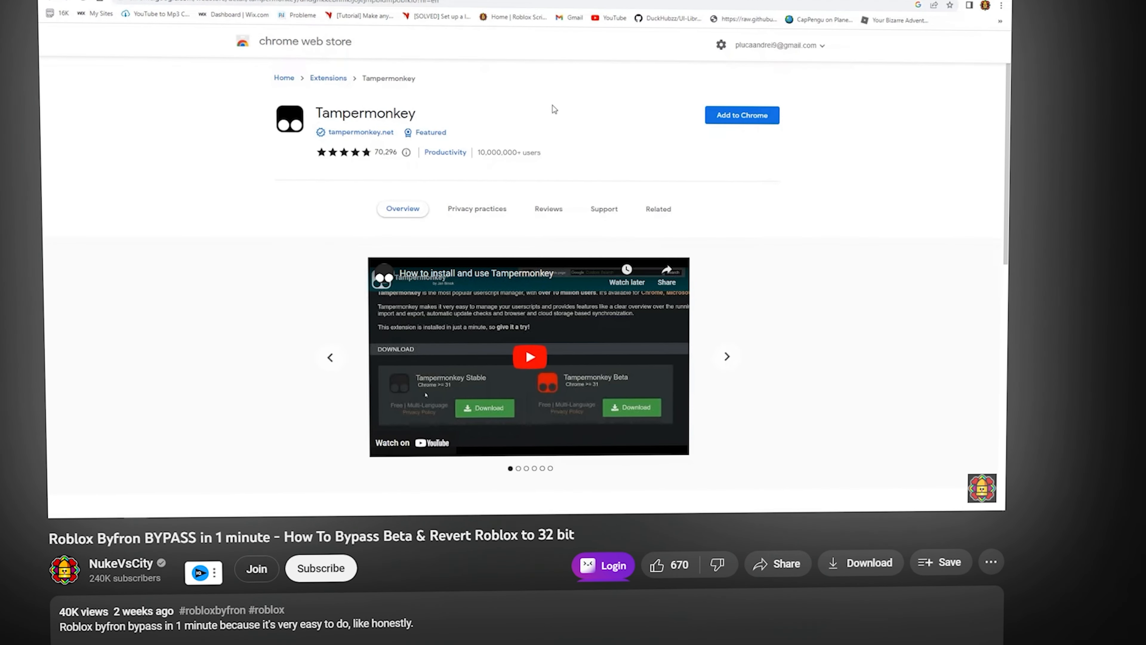
click(740, 115)
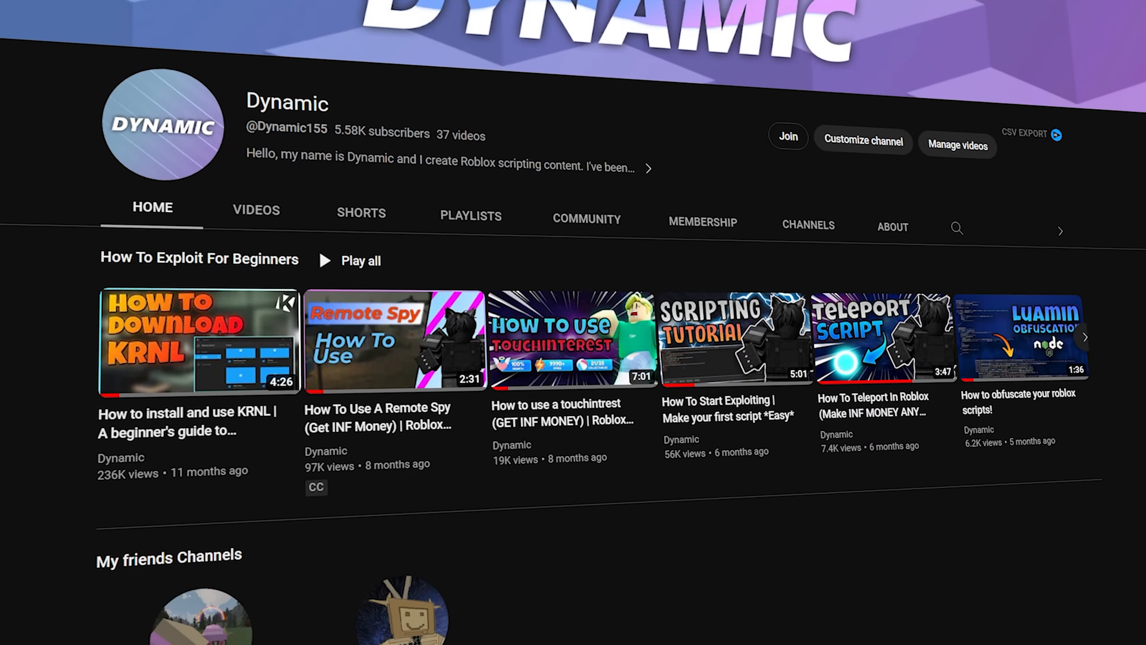
scroll(down, 3)
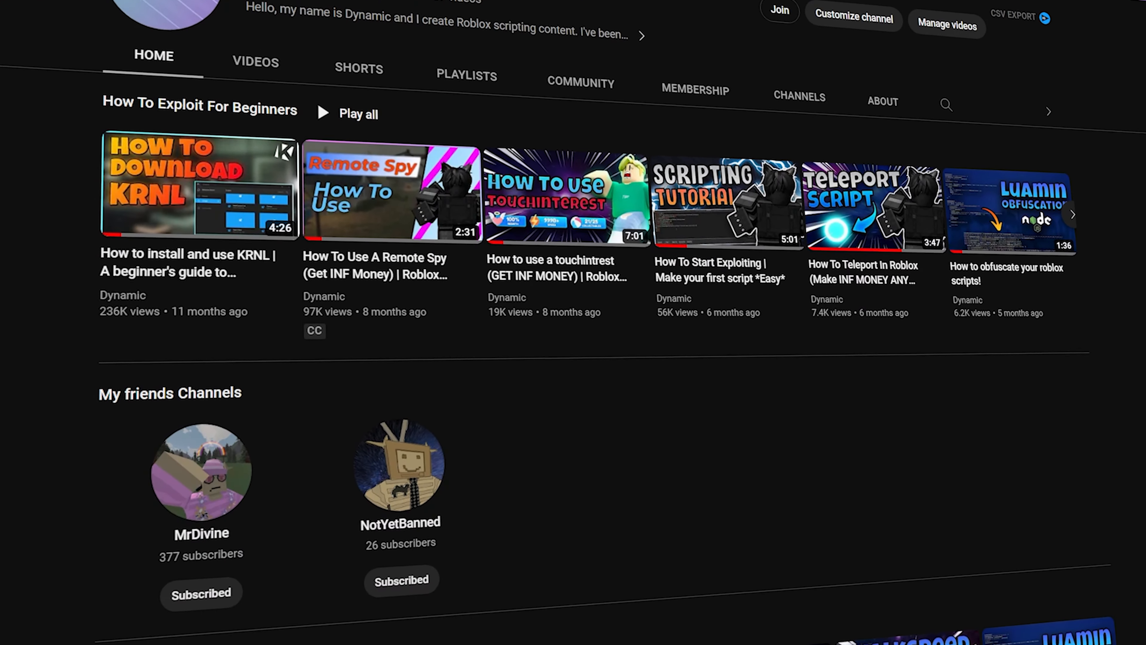
scroll(down, 3)
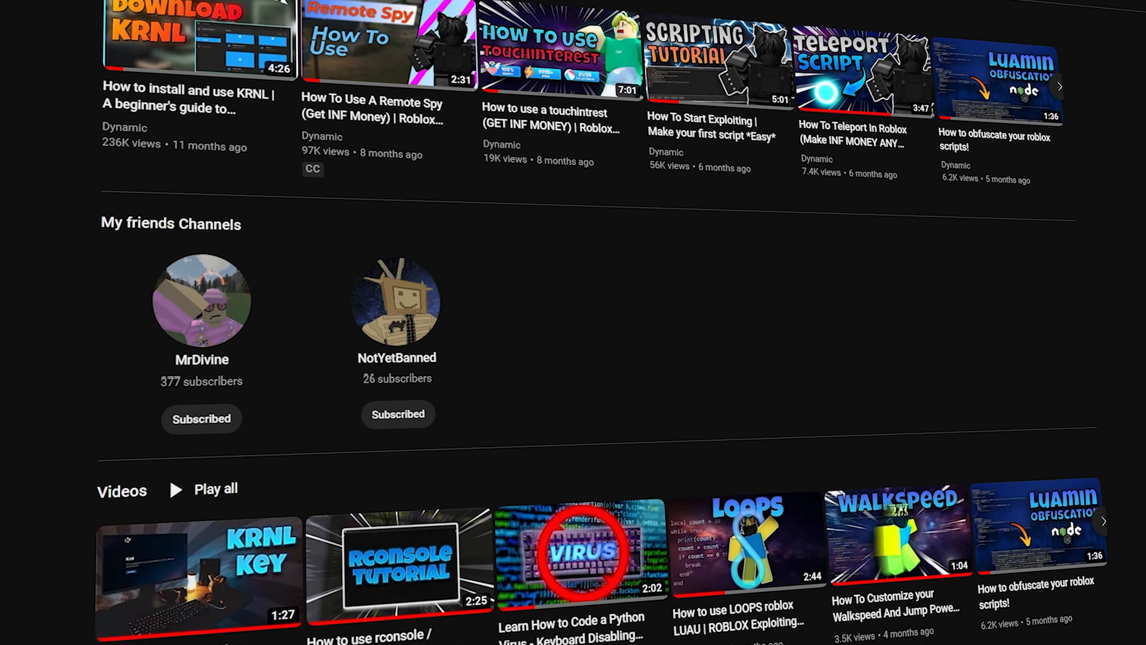